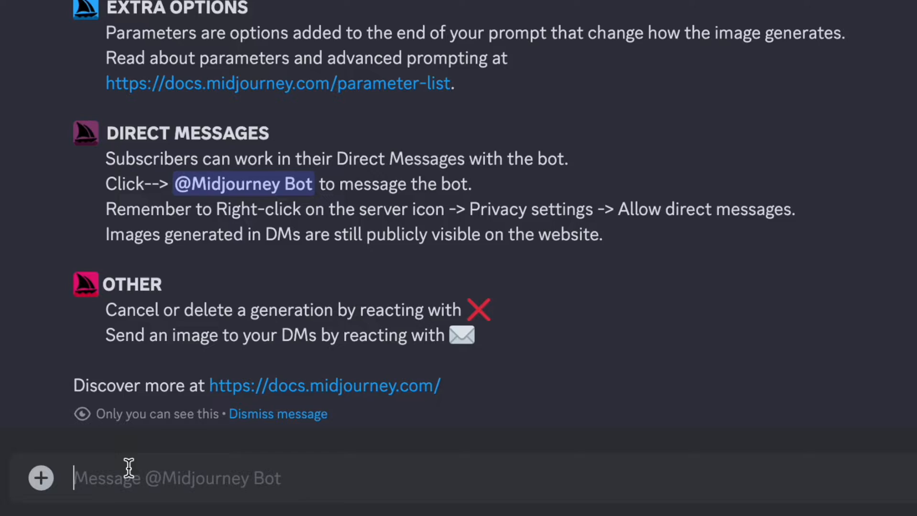
Start a /tune style tuner request with the prompt 'shibuya neon lights'.
type("/tune")
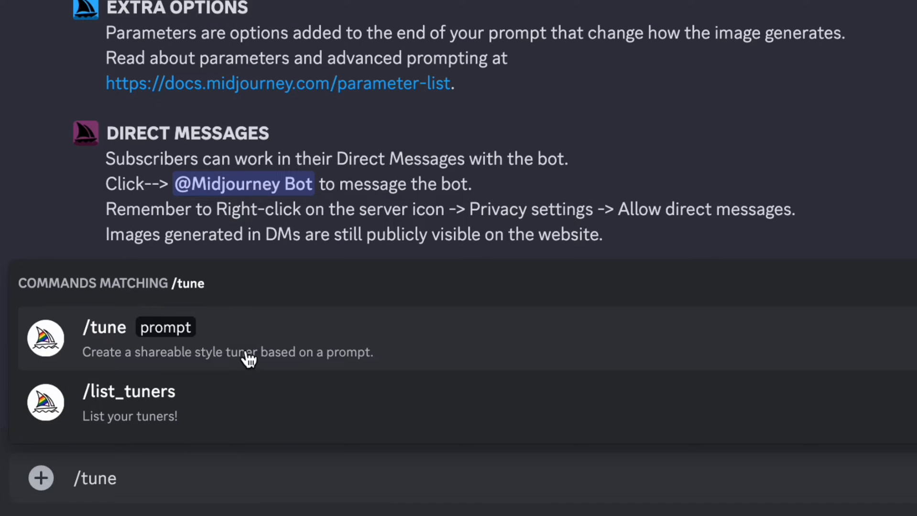
left_click(105, 327)
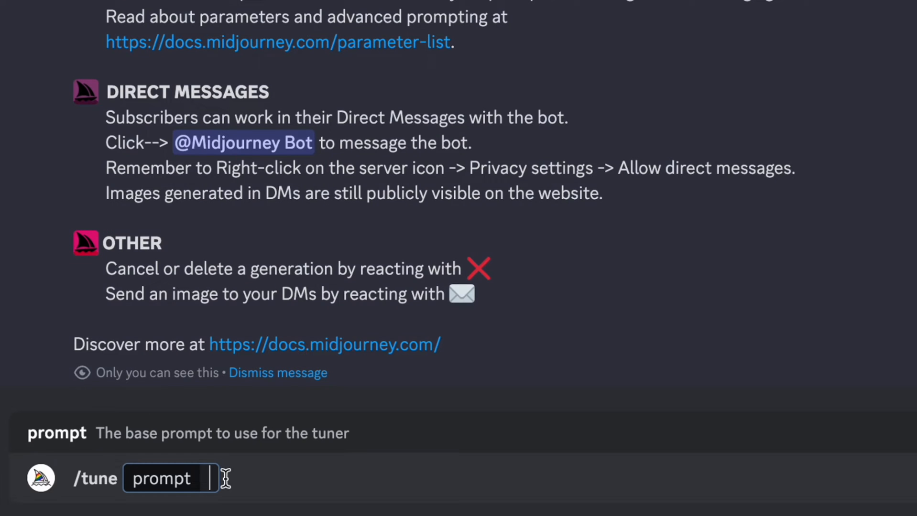
type("shibuya neon lights")
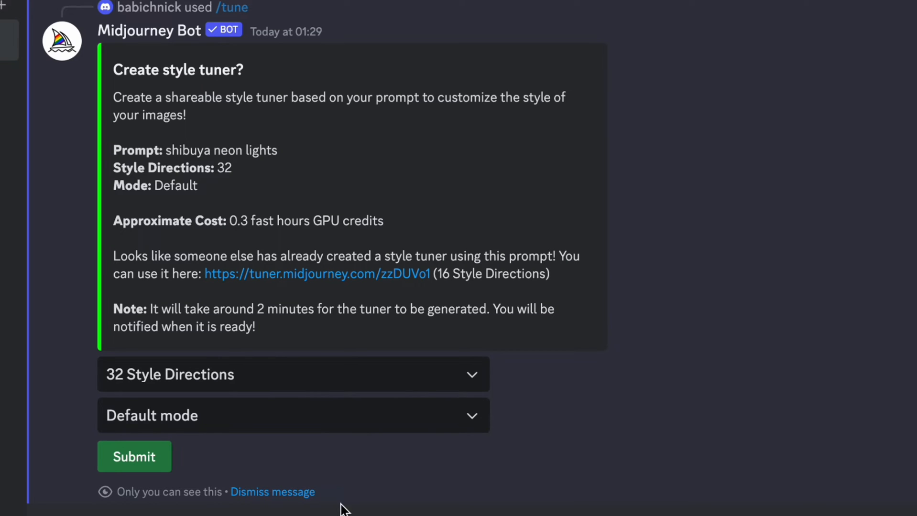
Submit a 16-direction style tuner, confirm the 0.15 fast hours, and open the tuner site.
left_click(292, 374)
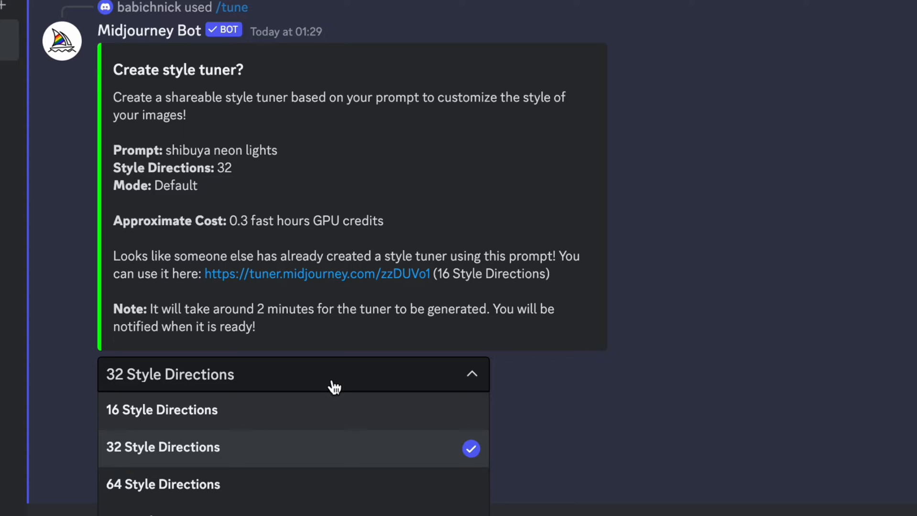
mouse_move(306, 421)
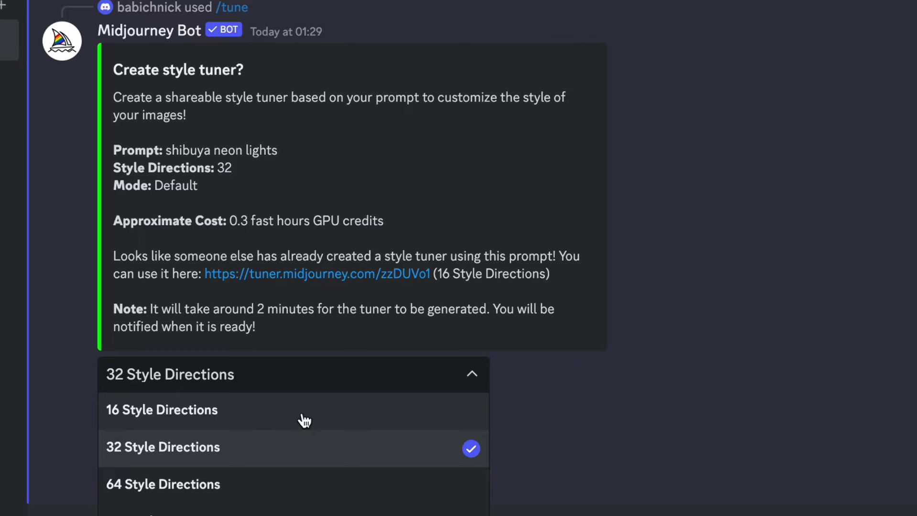
mouse_move(303, 456)
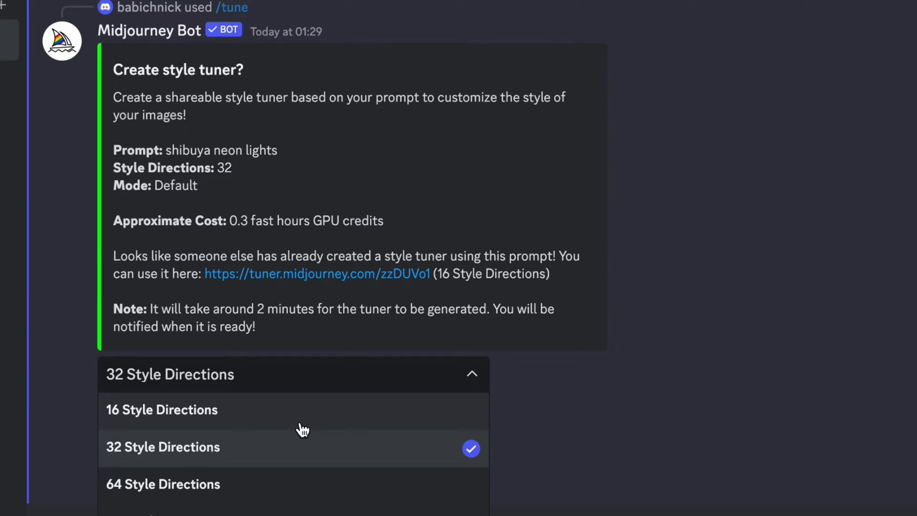
left_click(162, 410)
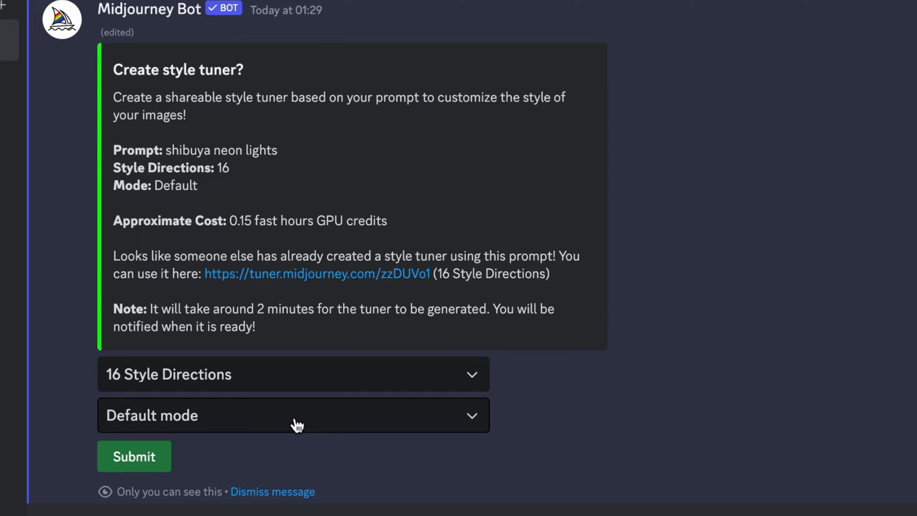
left_click(293, 415)
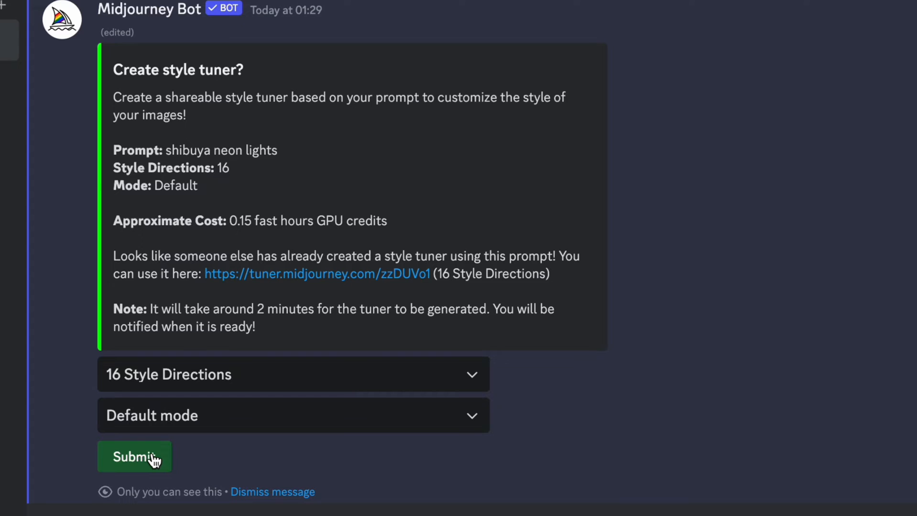
left_click(133, 457)
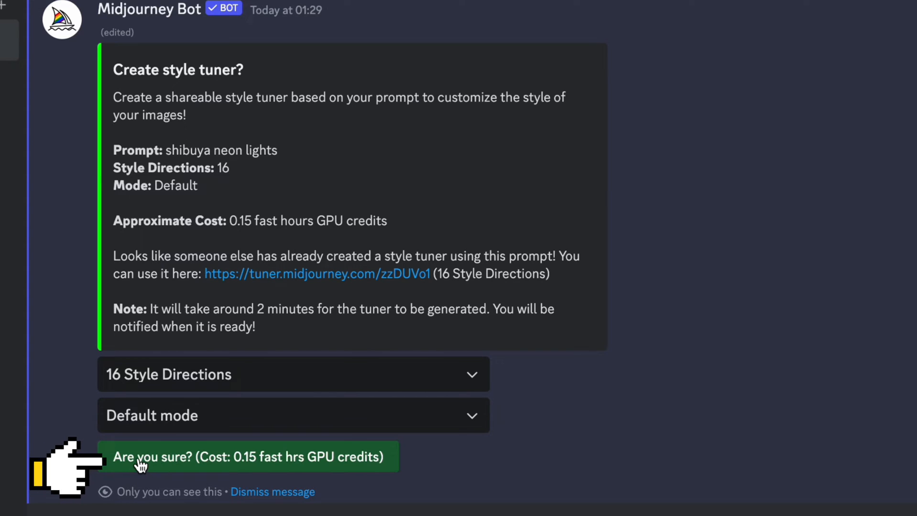
left_click(248, 456)
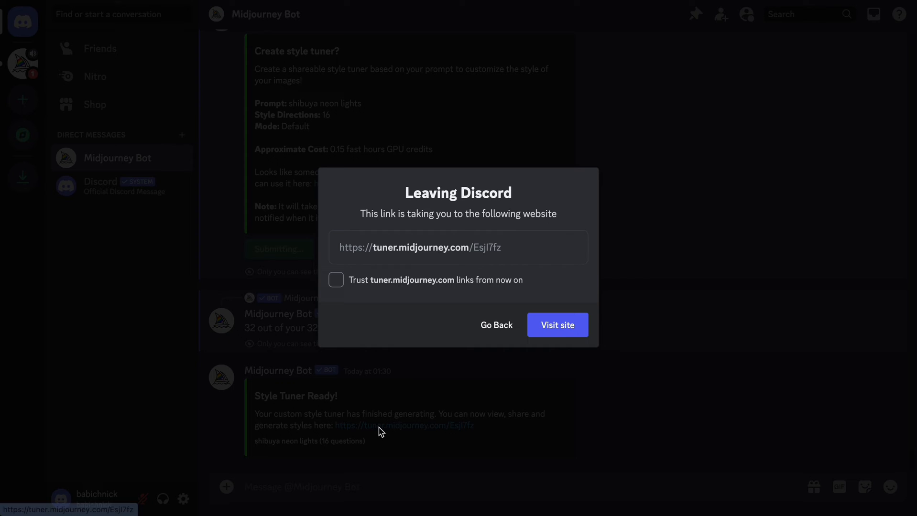
left_click(556, 325)
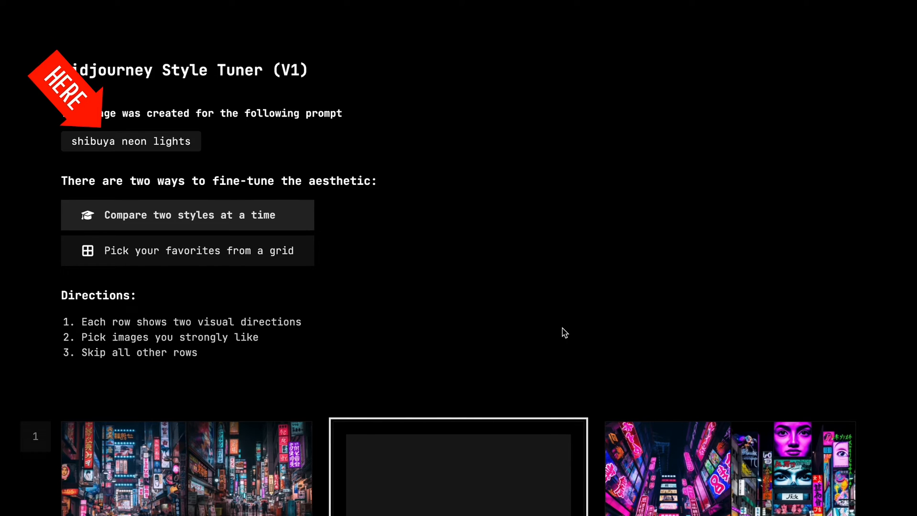
Scroll through the tuner rows picking preferred grids, obtaining style code 2gJtgHPux8Fj.
scroll("down", 3)
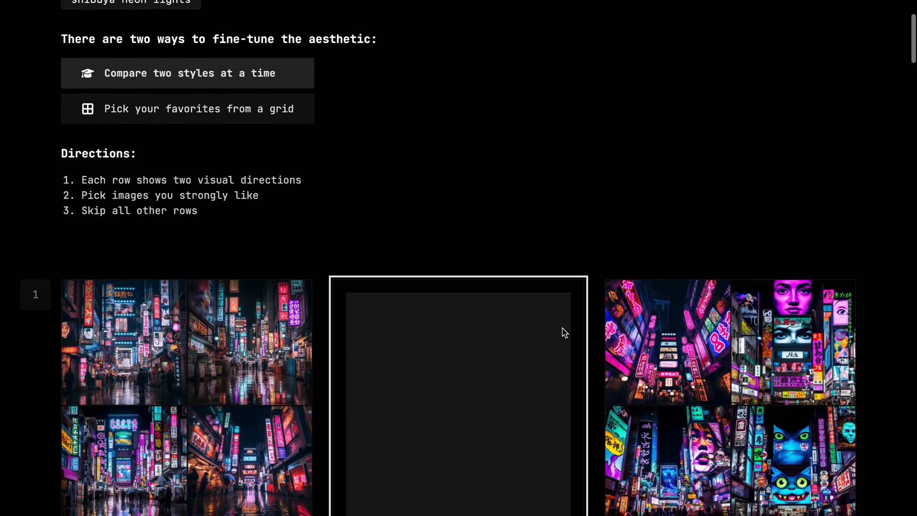
scroll("down", 3)
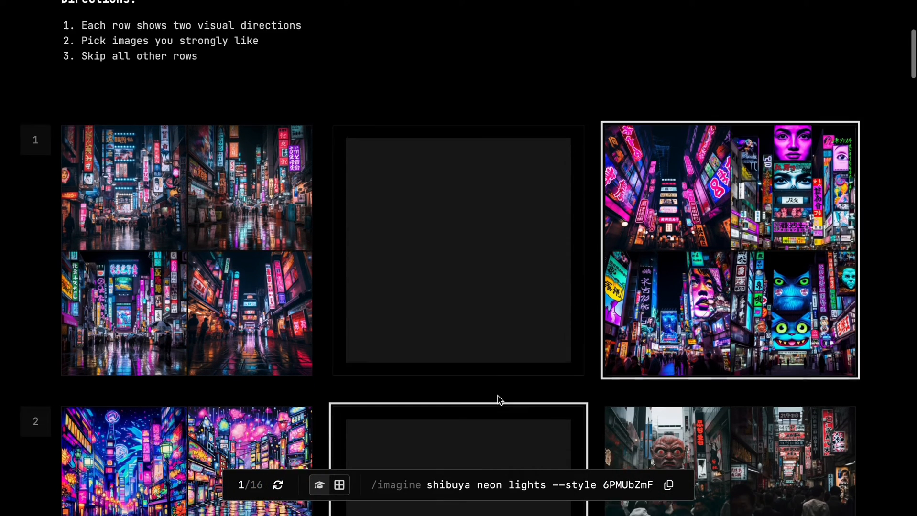
scroll("down", 3)
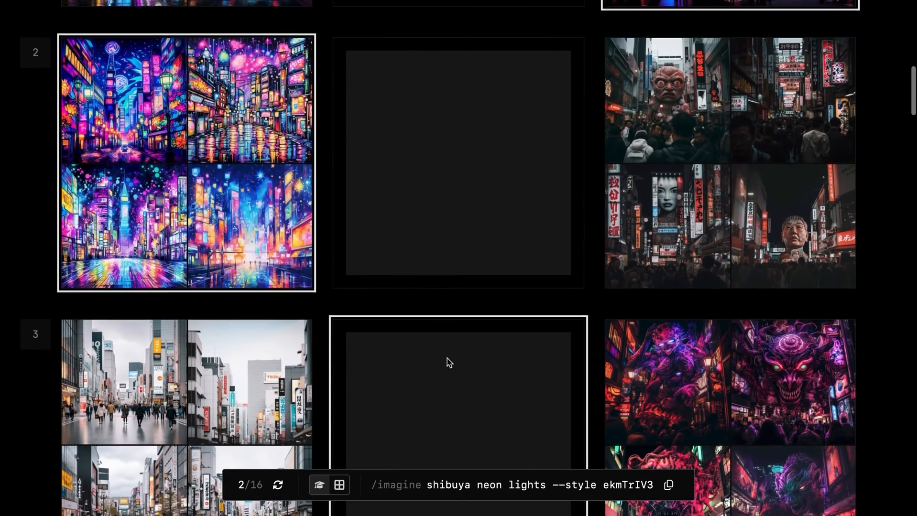
scroll("down", 3)
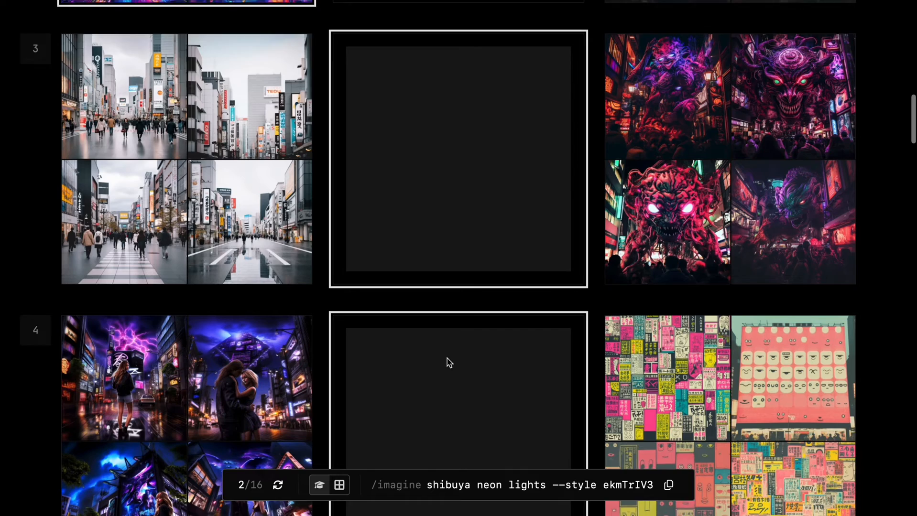
scroll("down", 3)
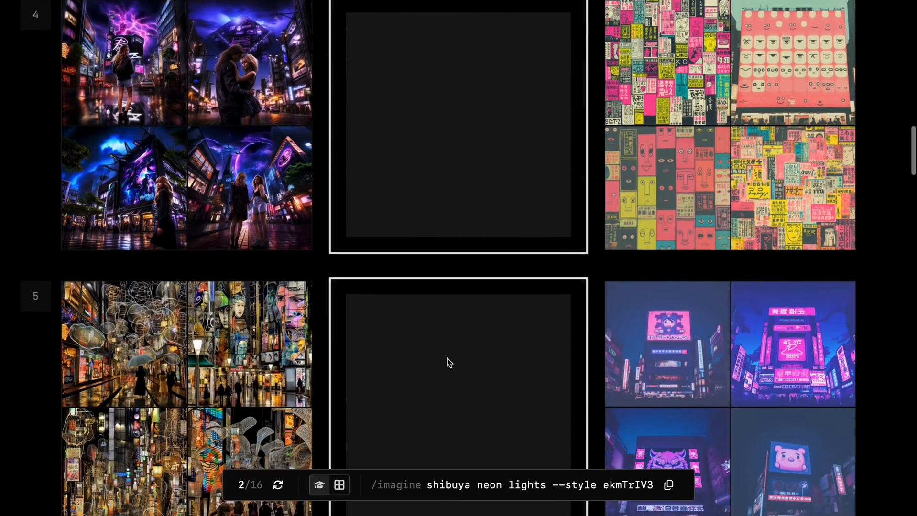
scroll("down", 3)
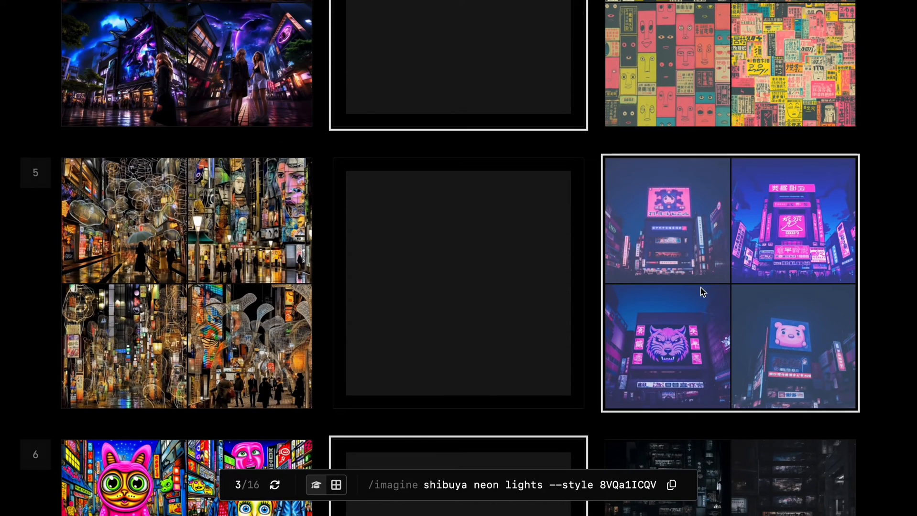
scroll("down", 3)
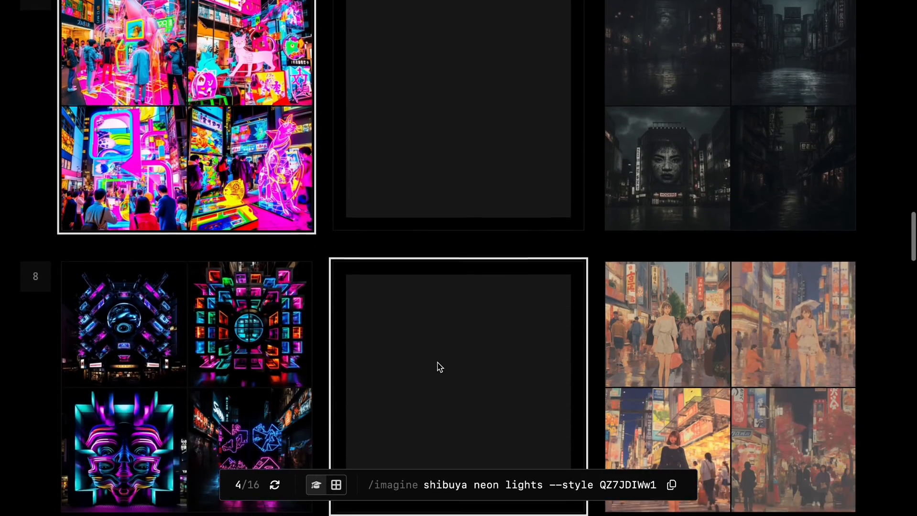
scroll("down", 3)
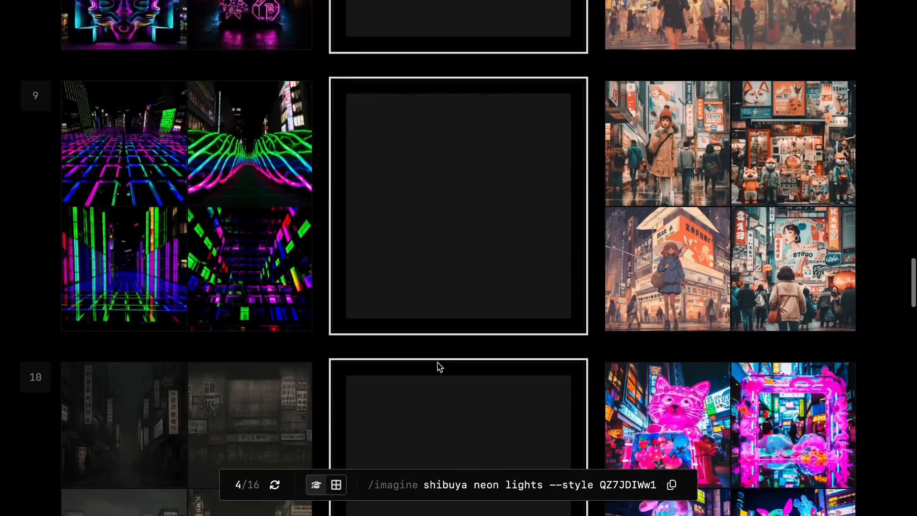
scroll("down", 3)
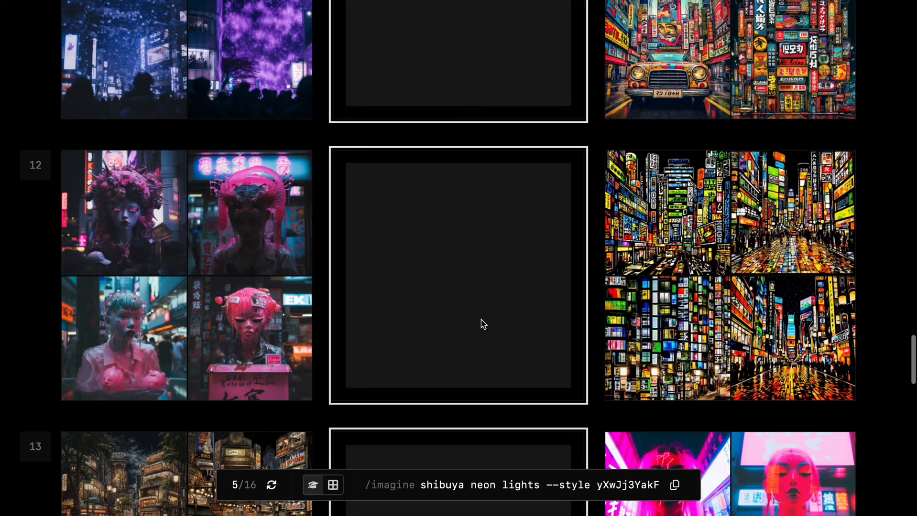
scroll("down", 3)
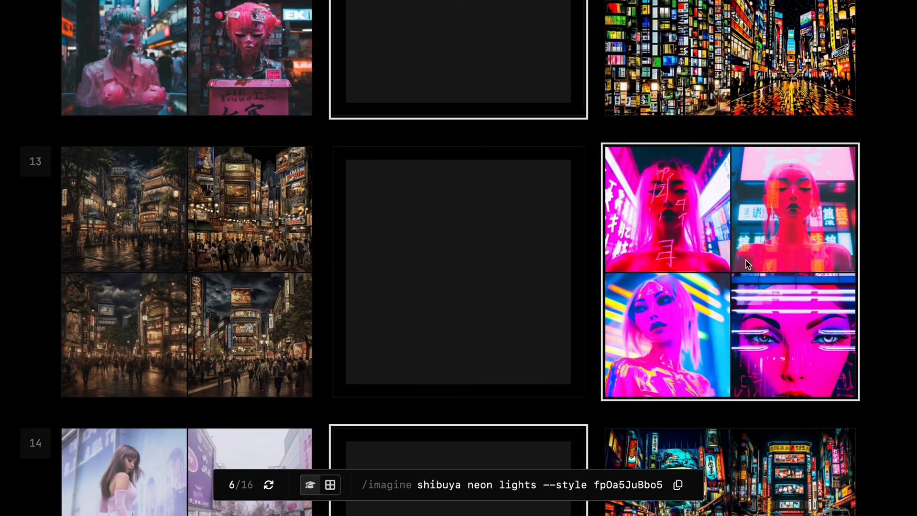
scroll("down", 3)
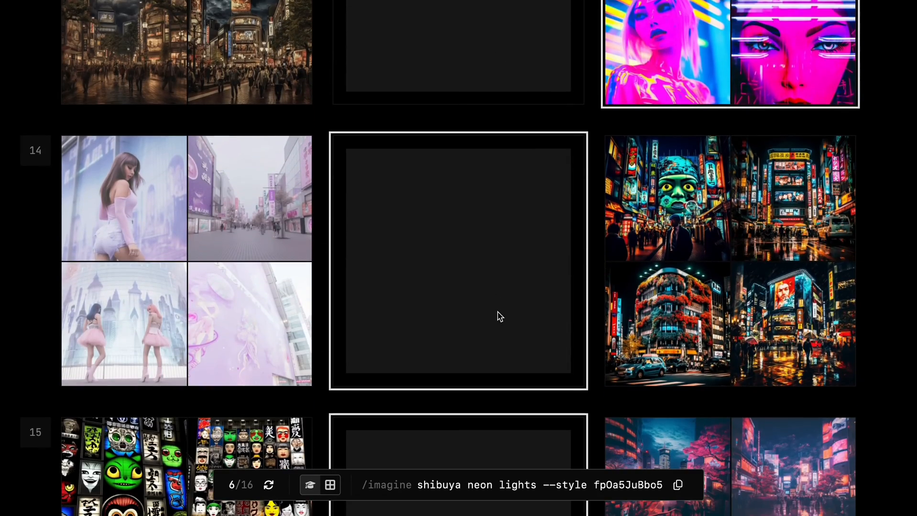
scroll("down", 3)
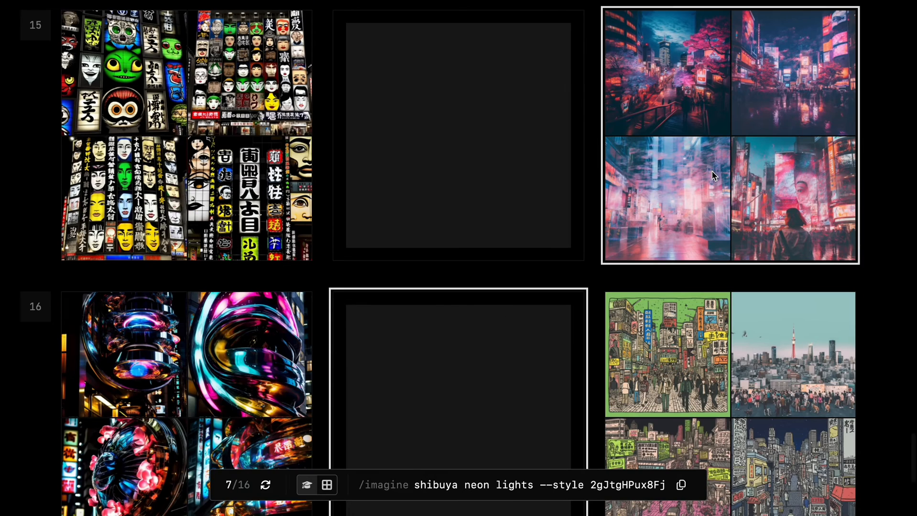
scroll("down", 3)
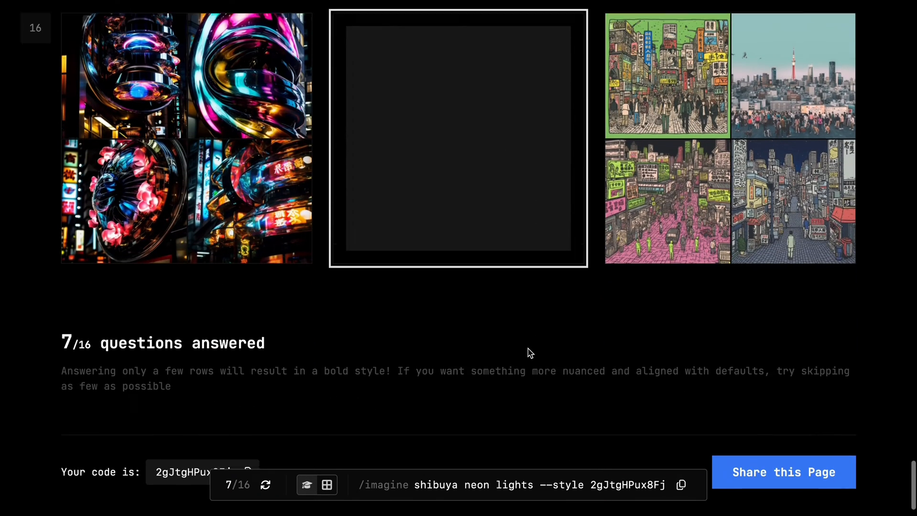
scroll("down", 3)
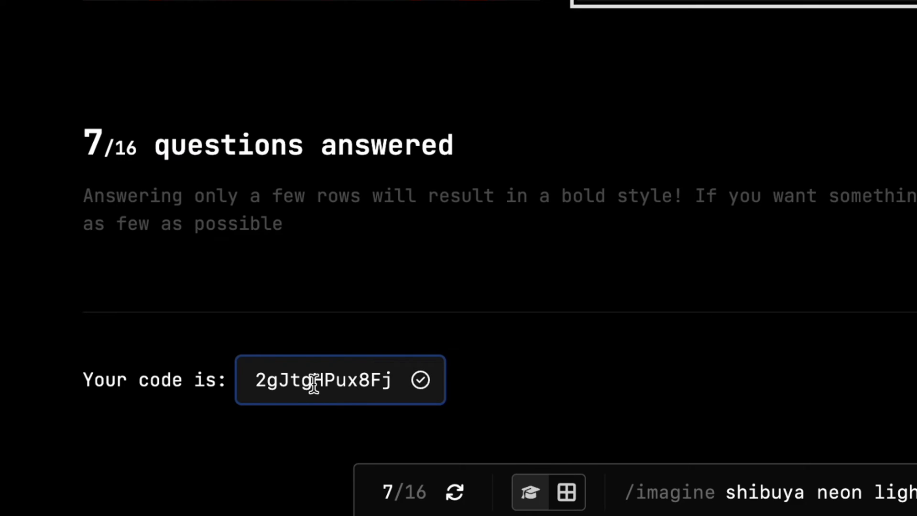
type("/")
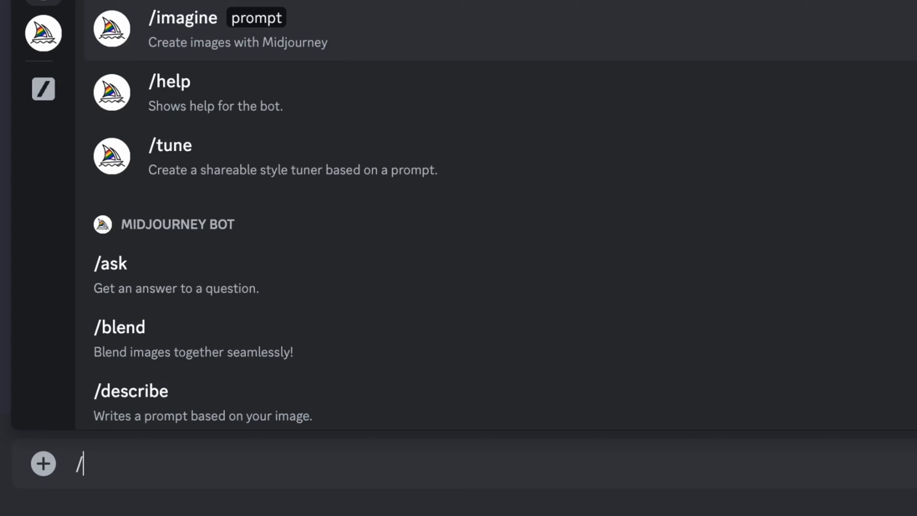
Enter the prompt 'man walking alone at night --style 2gJtgHPux8Fj' for a four-image grid.
type("magine prompt m")
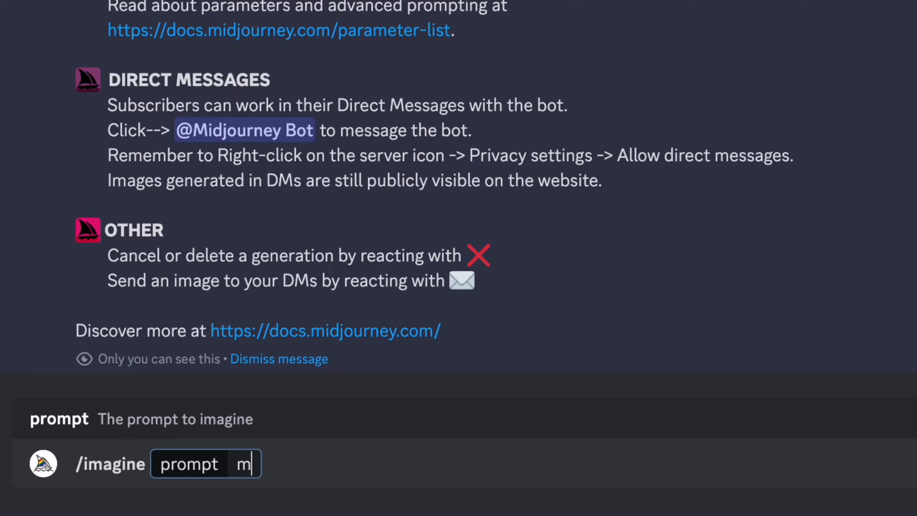
type("an walking alon")
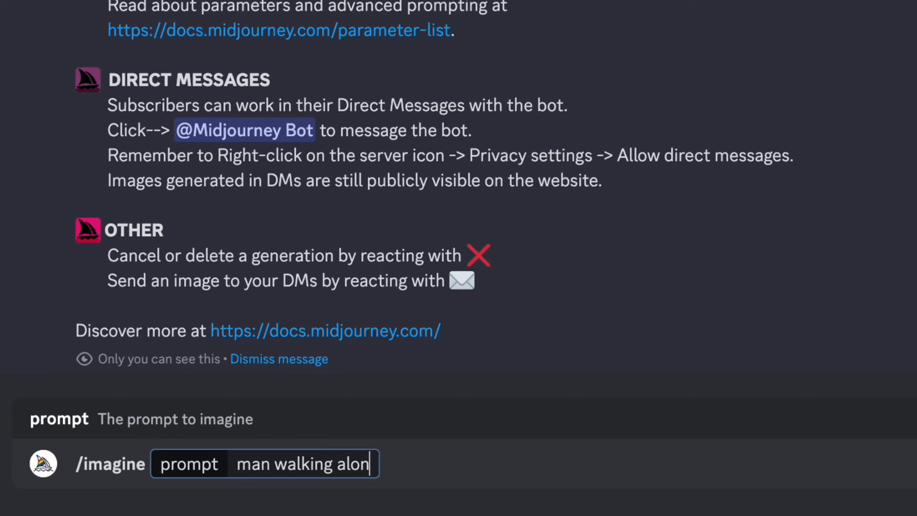
type("at night")
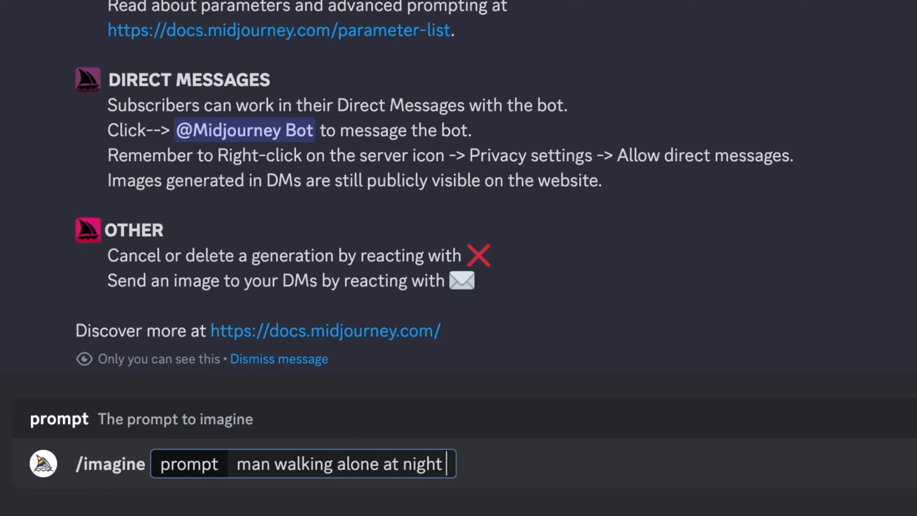
type("--style 2gJtgHPux8Fj")
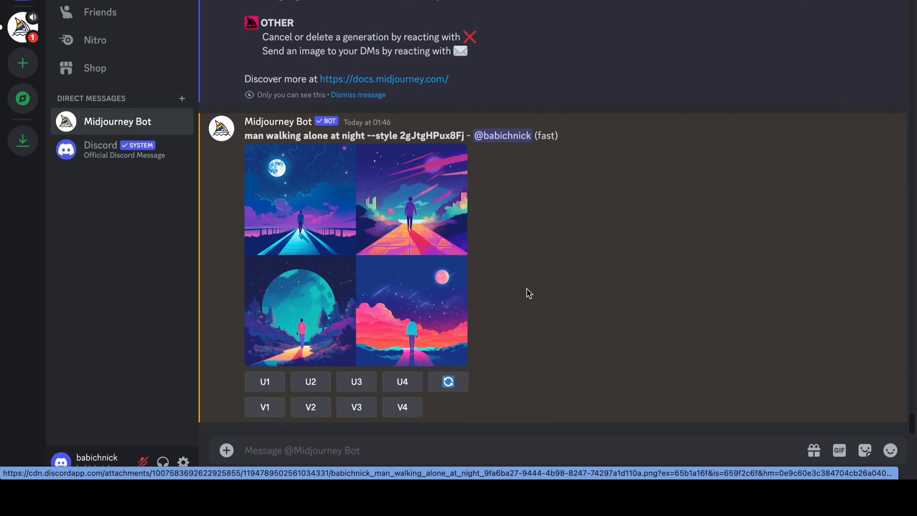
Upscale image U2 from the grid and view the upscaled illustration enlarged.
left_click(311, 382)
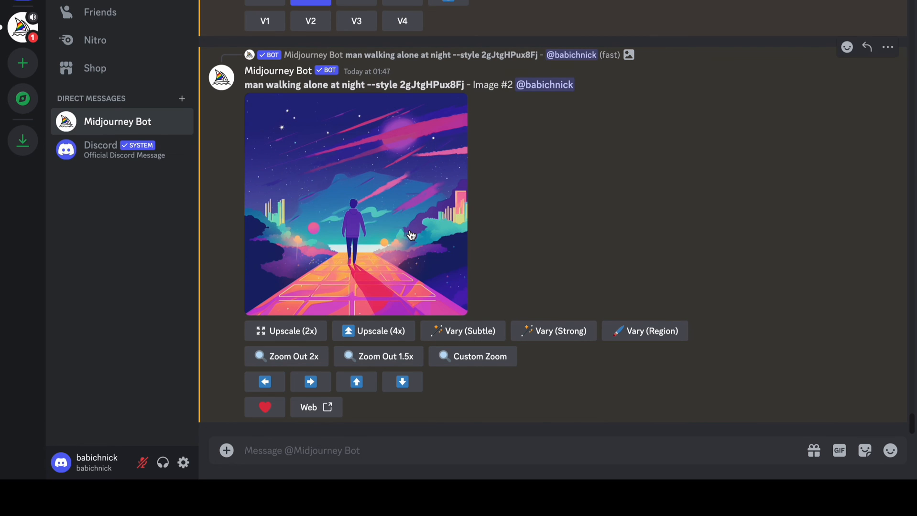
left_click(356, 204)
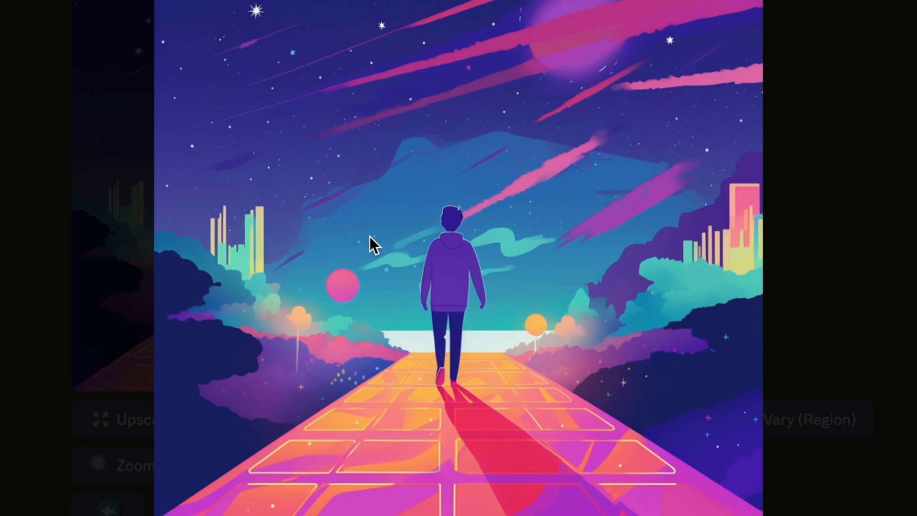